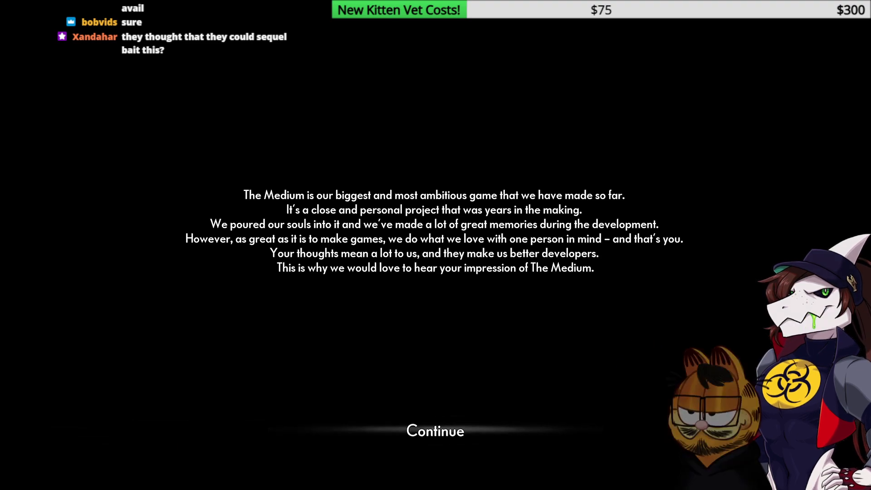
Dismiss the developers' message and rate The Medium one star.
click(436, 431)
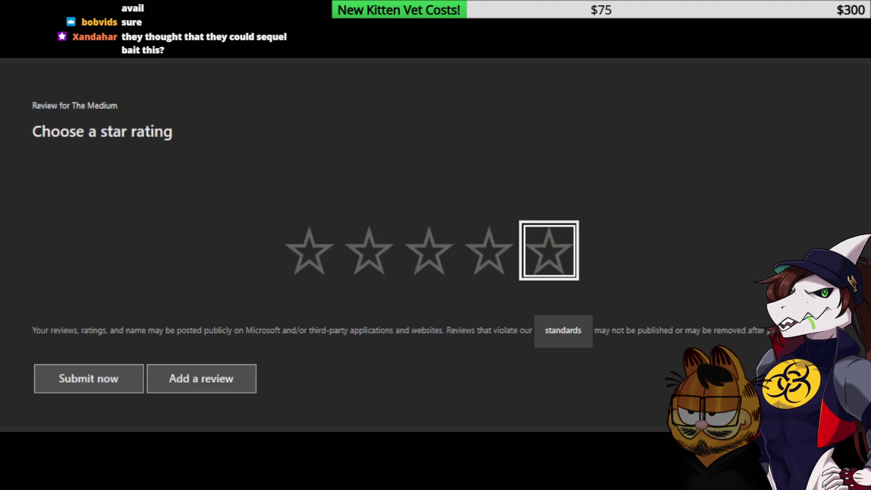
mouse_move(308, 255)
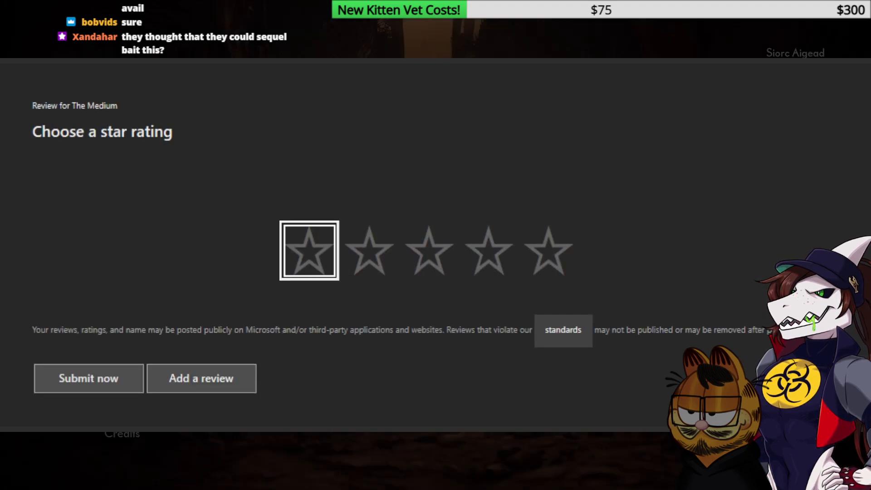
click(309, 258)
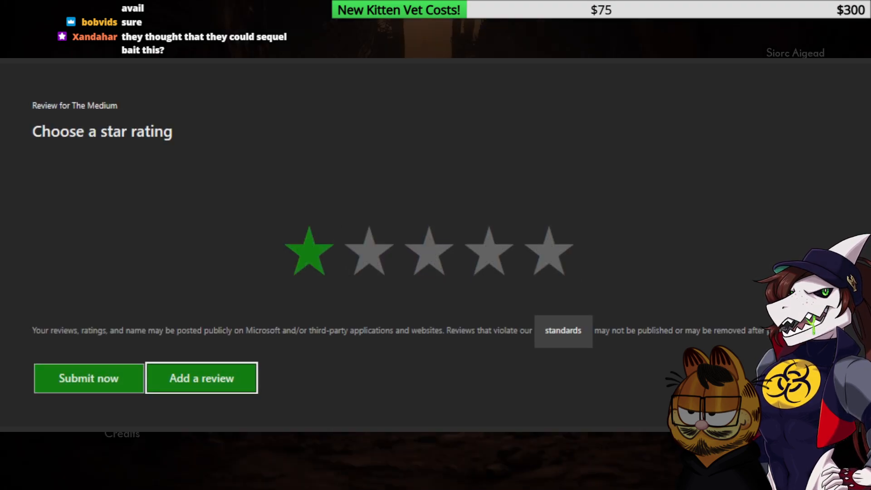
Write the review body "What am I meant to take away from" using letter input.
click(202, 378)
text(What am)
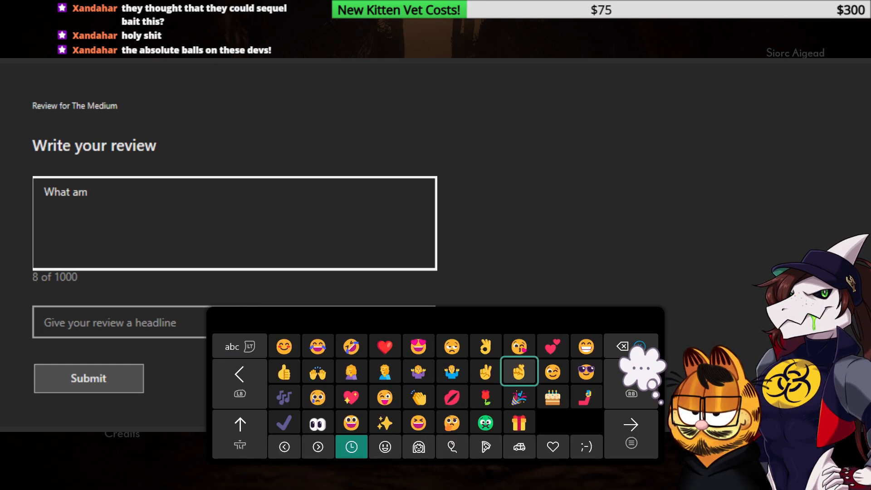
click(239, 346)
text( I meant to t)
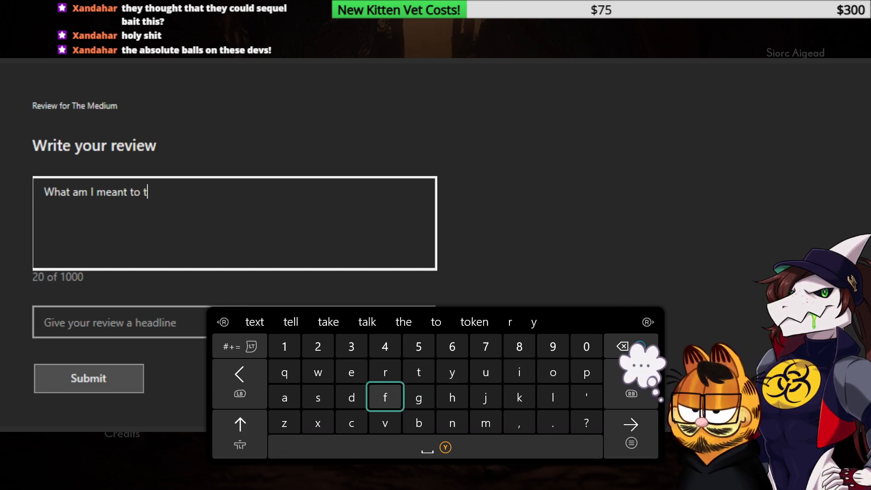
text(ake away)
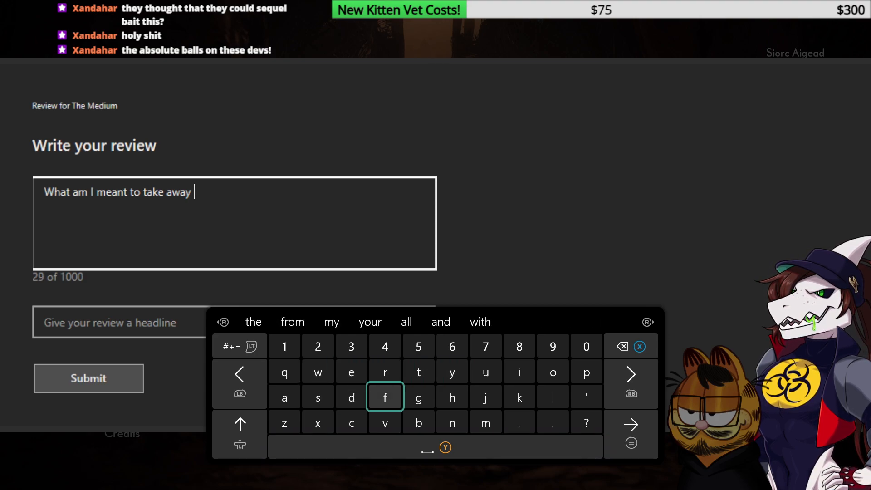
text(from this)
click(120, 323)
text(Gam)
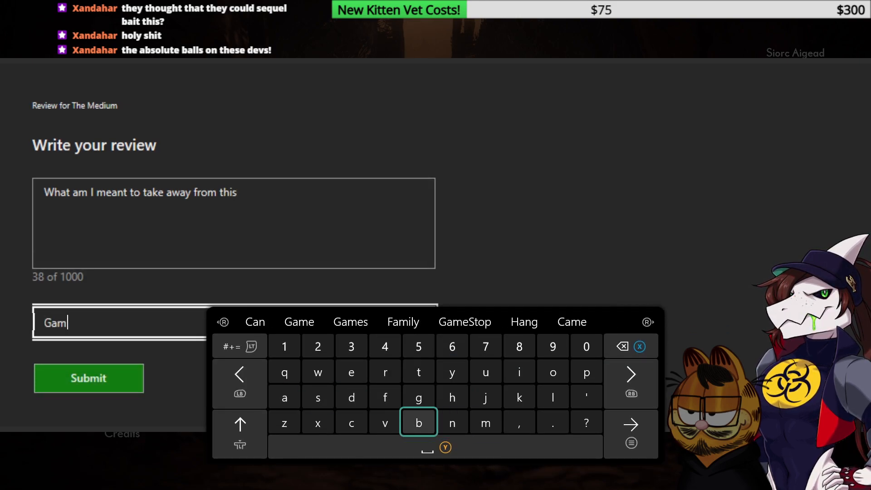
Add the headline "Game bad", submit the review, and return to the main menu.
click(419, 423)
text(e bad)
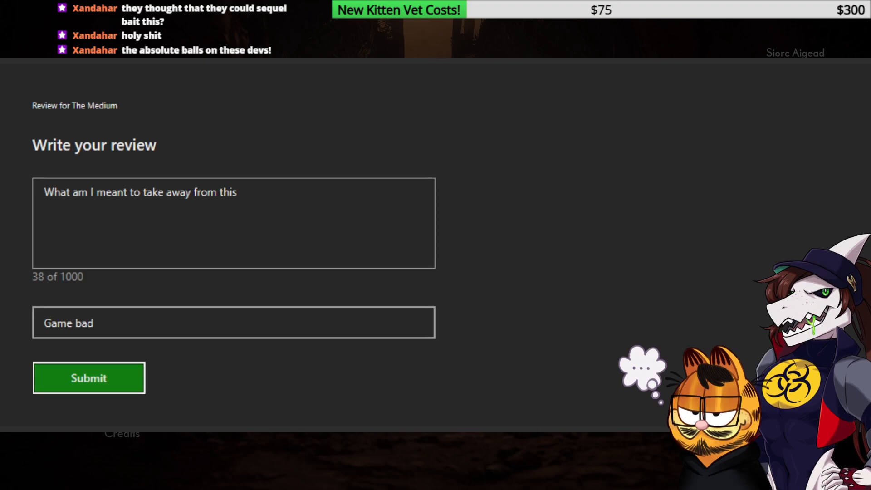
click(89, 378)
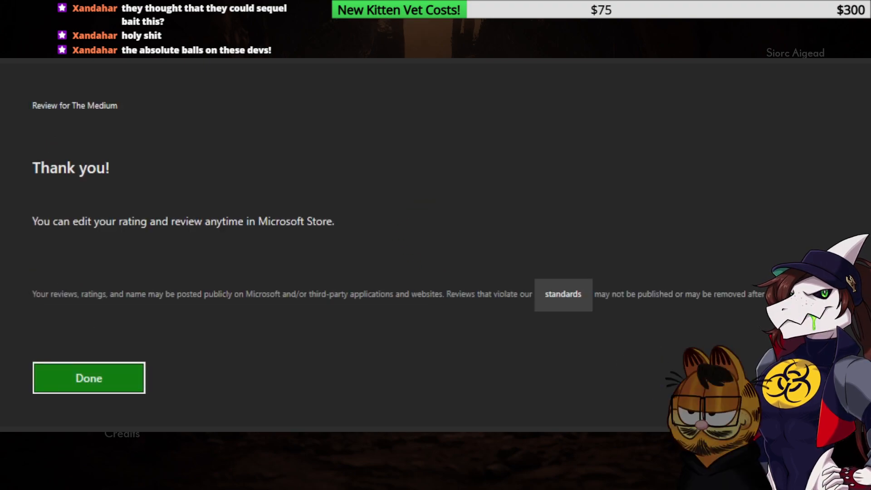
click(88, 378)
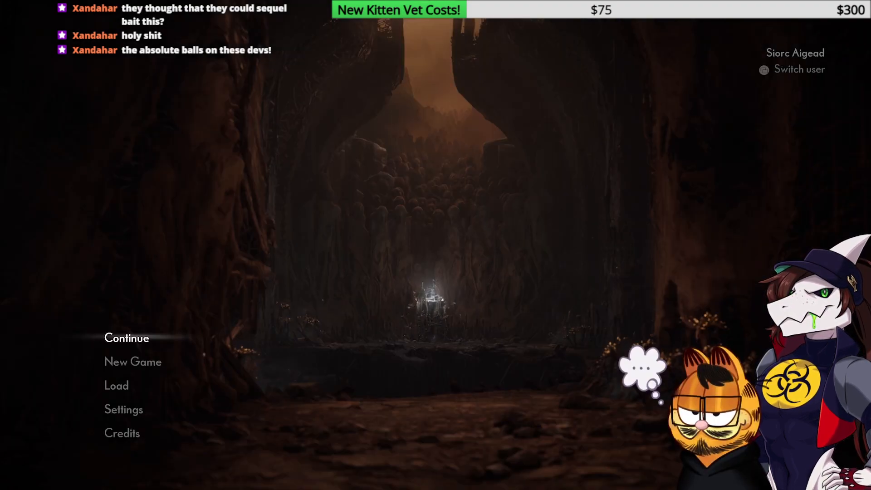